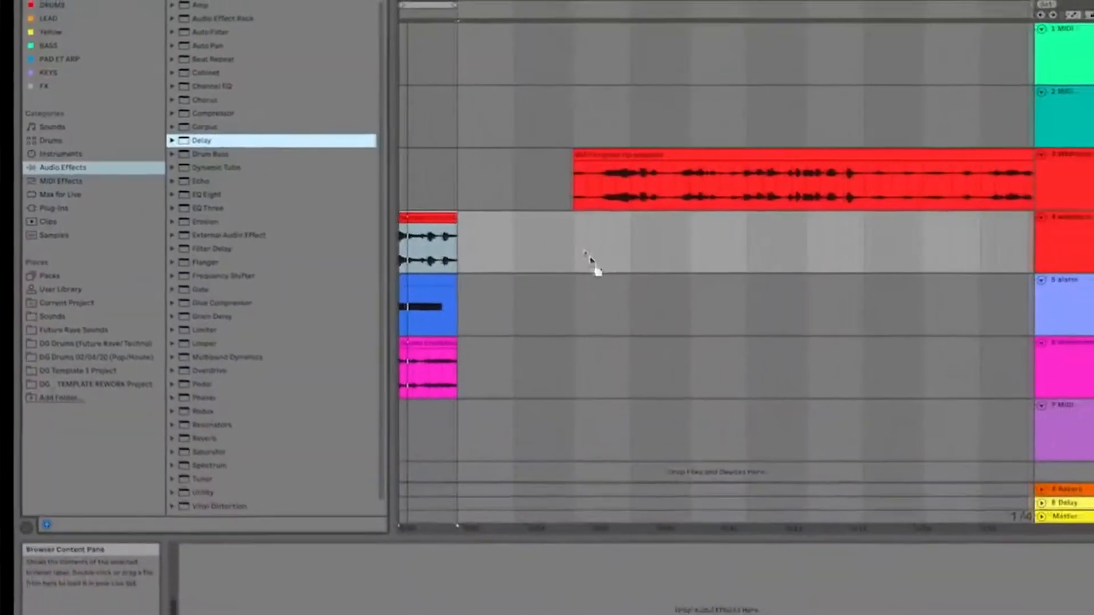
Load the Delay effect from the browser's Audio Effects list onto the selected audio track.
double_click(201, 139)
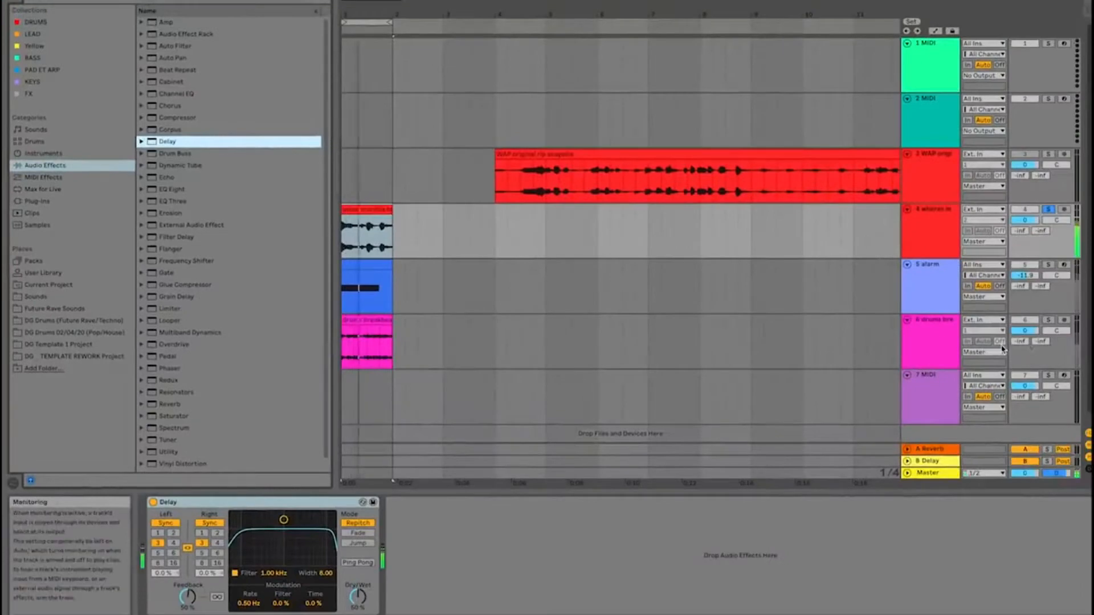